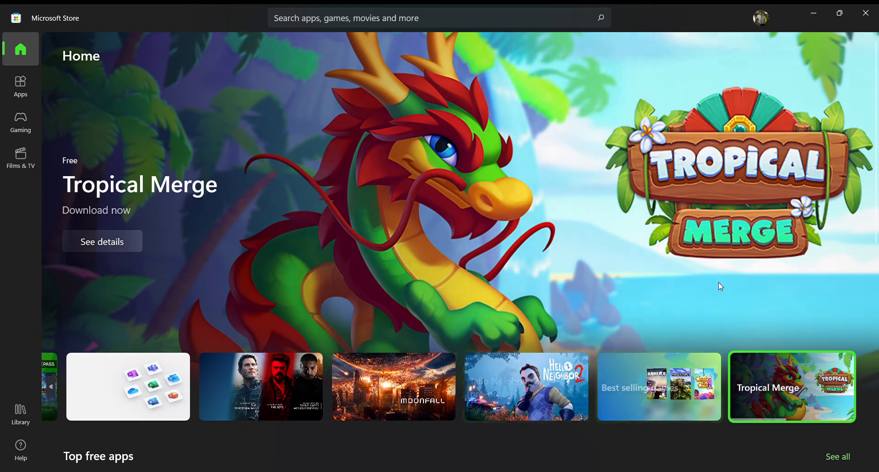
{"action": "mouse_move", "coordinate": [374, 178]}
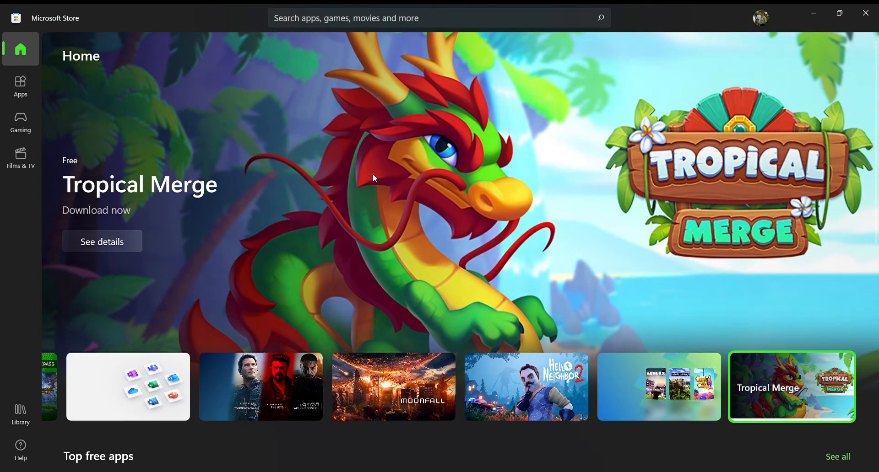
Search Microsoft Store for 'DUOLINGO'.
{"action": "type", "text": "DU"}
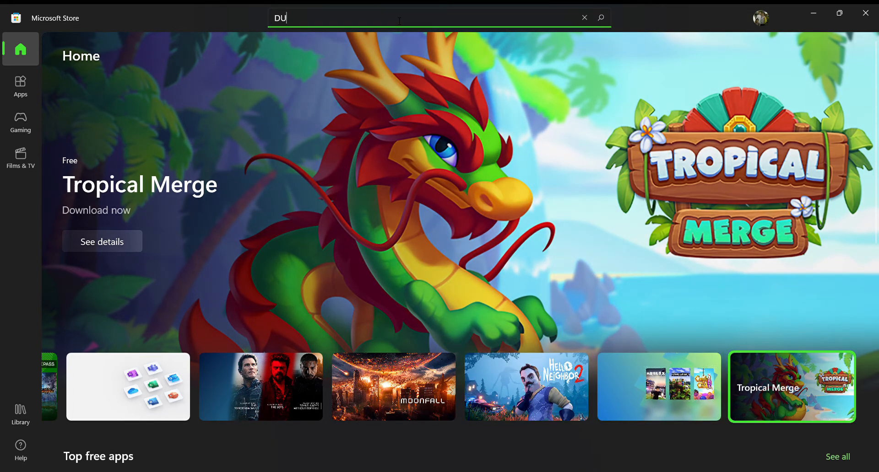
{"action": "type", "text": "OLINGO"}
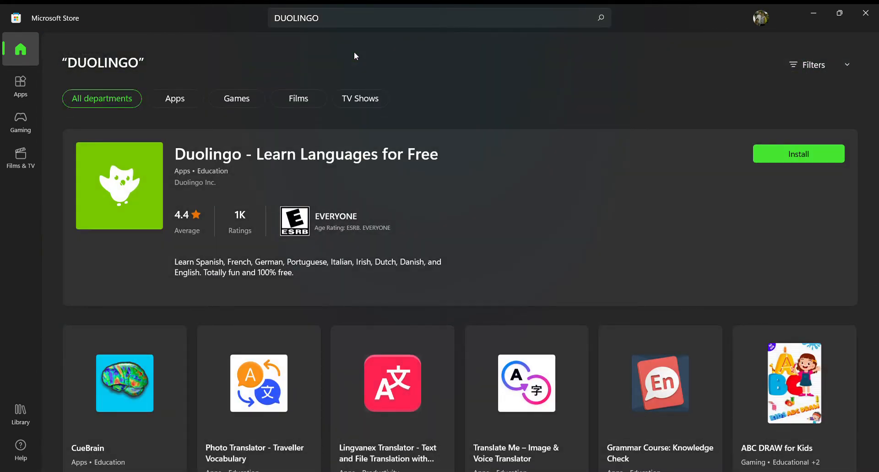
{"action": "mouse_move", "coordinate": [126, 211]}
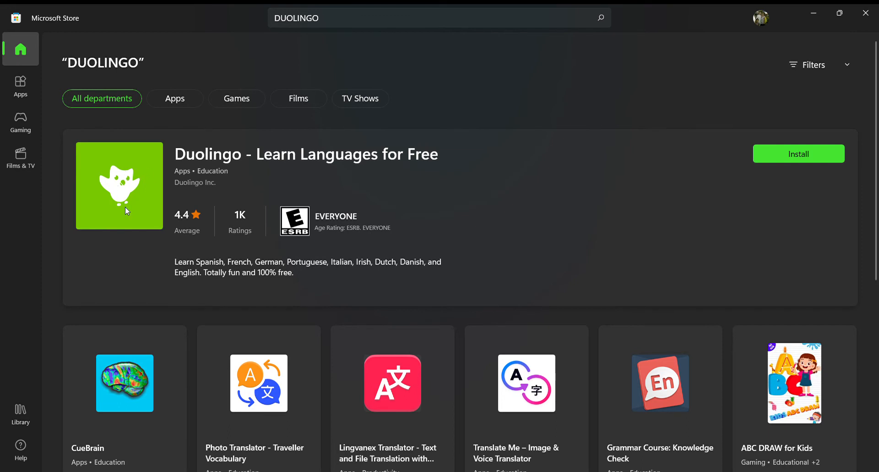
{"action": "mouse_move", "coordinate": [135, 221]}
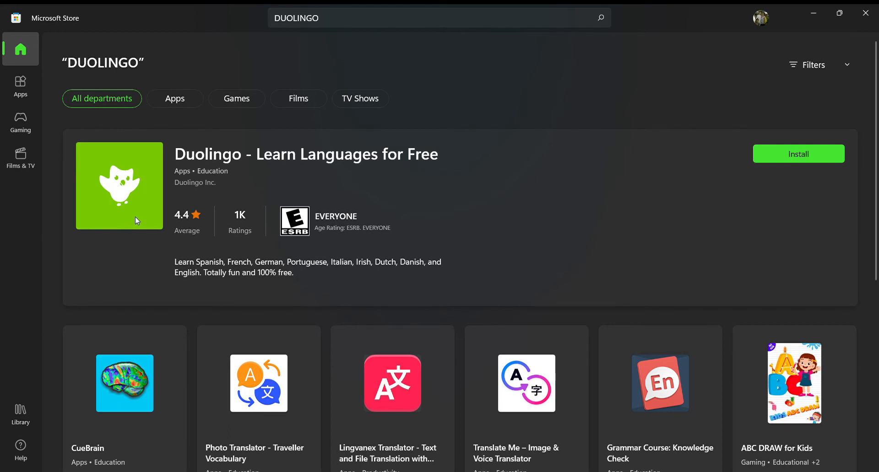
{"action": "mouse_move", "coordinate": [209, 203]}
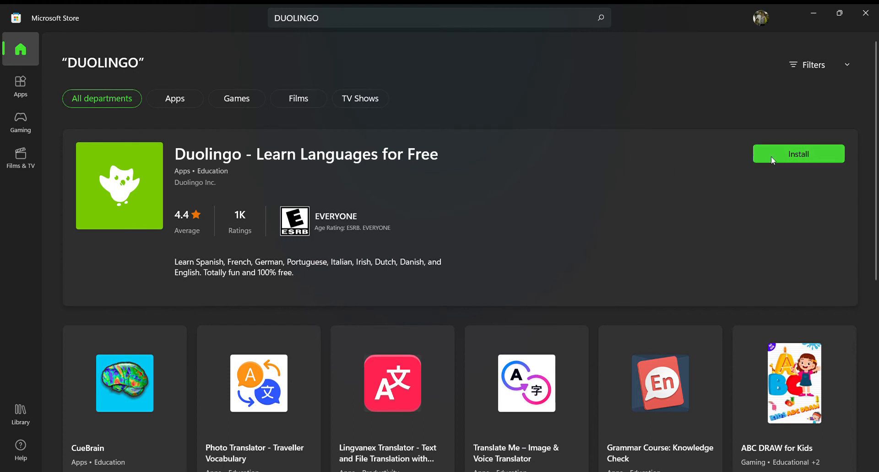
{"action": "mouse_move", "coordinate": [784, 160]}
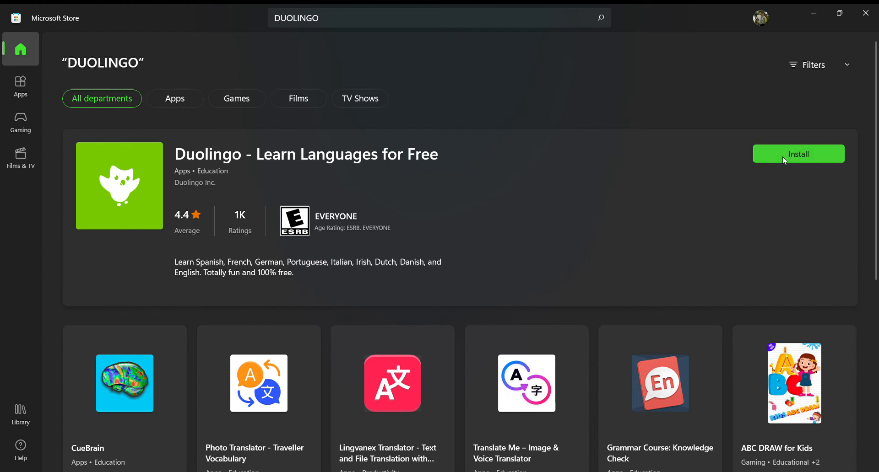
Install Duolingo - Learn Languages for Free from its search result card.
{"action": "left_click", "coordinate": [798, 155]}
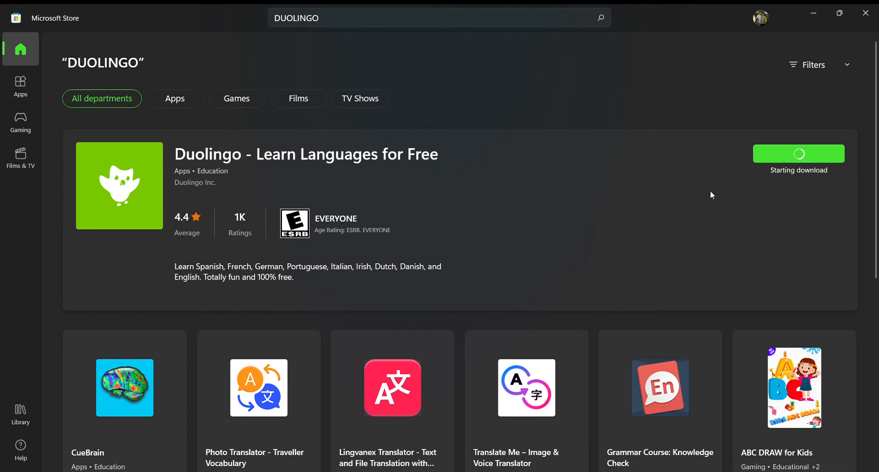